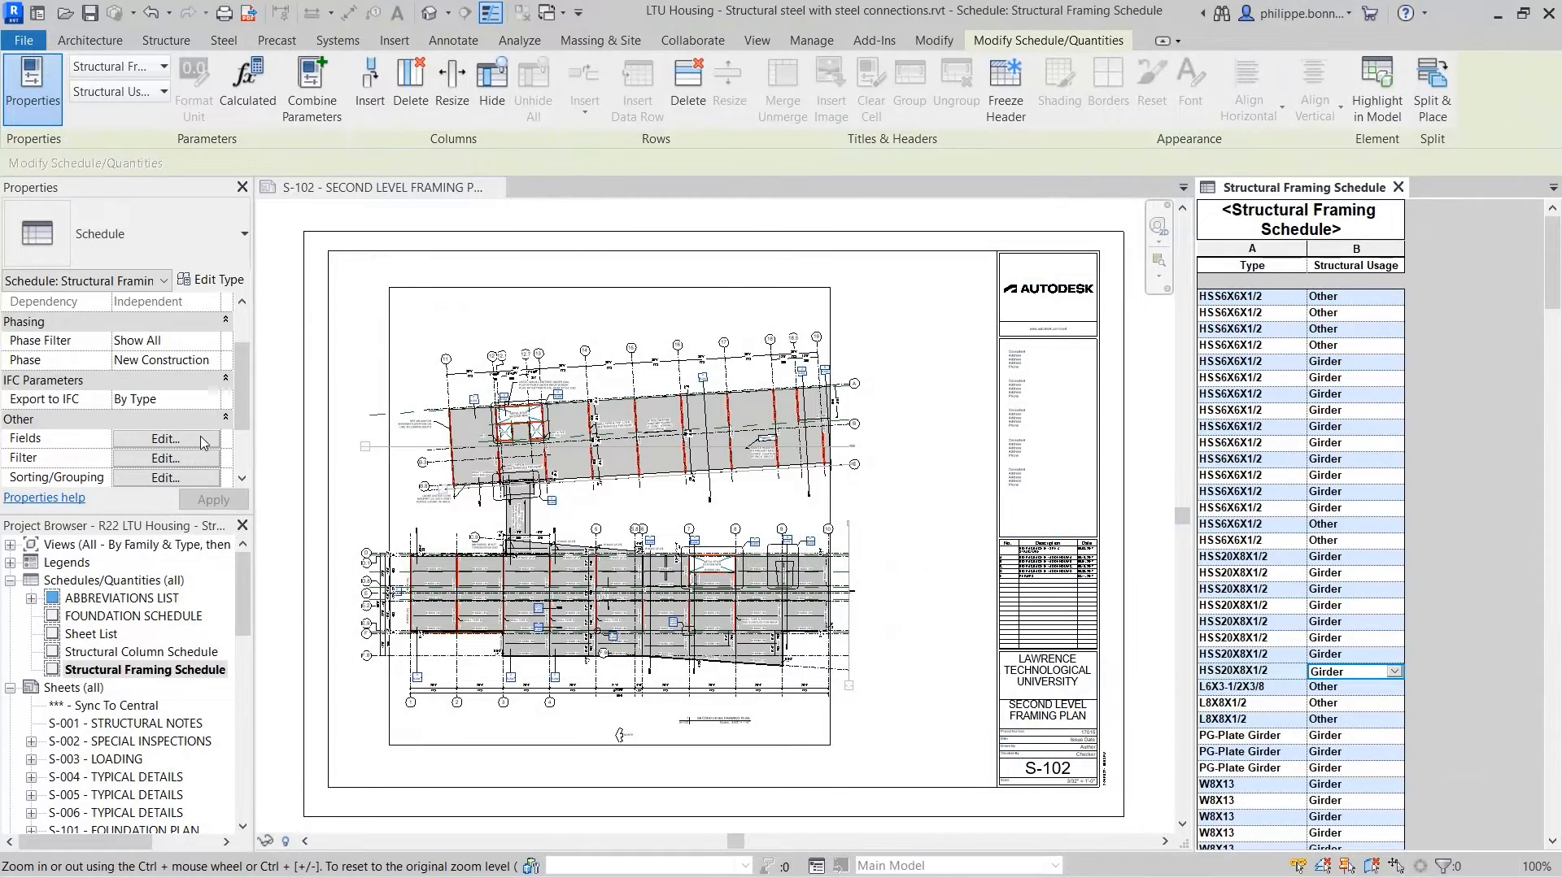
Add Count, then Structural Material, to the schedule's fields via the Fields list.
left_click(165, 437)
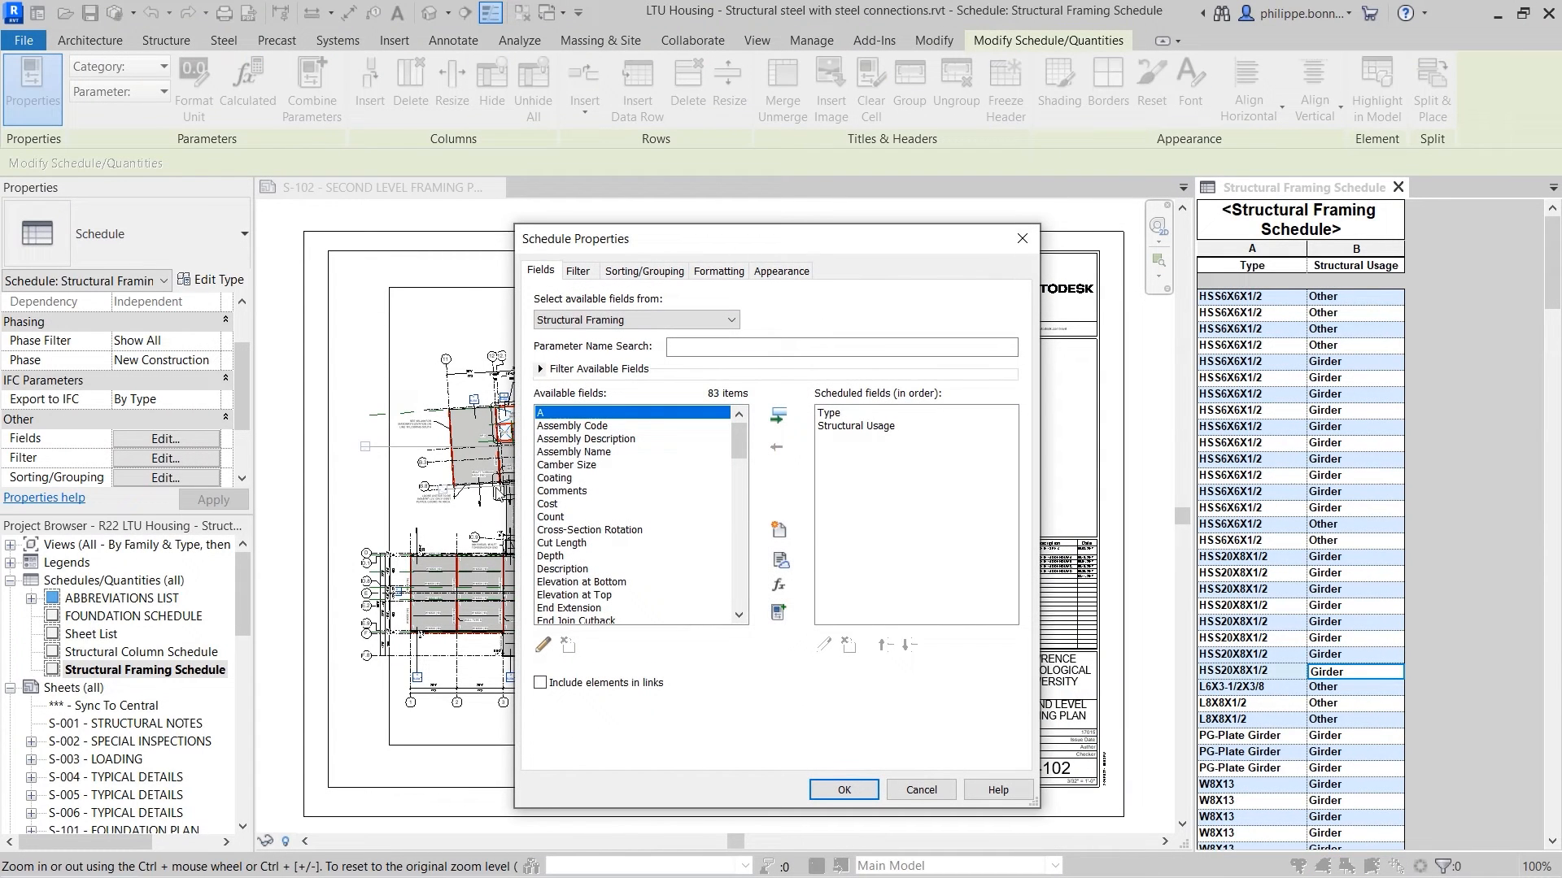
left_click(550, 515)
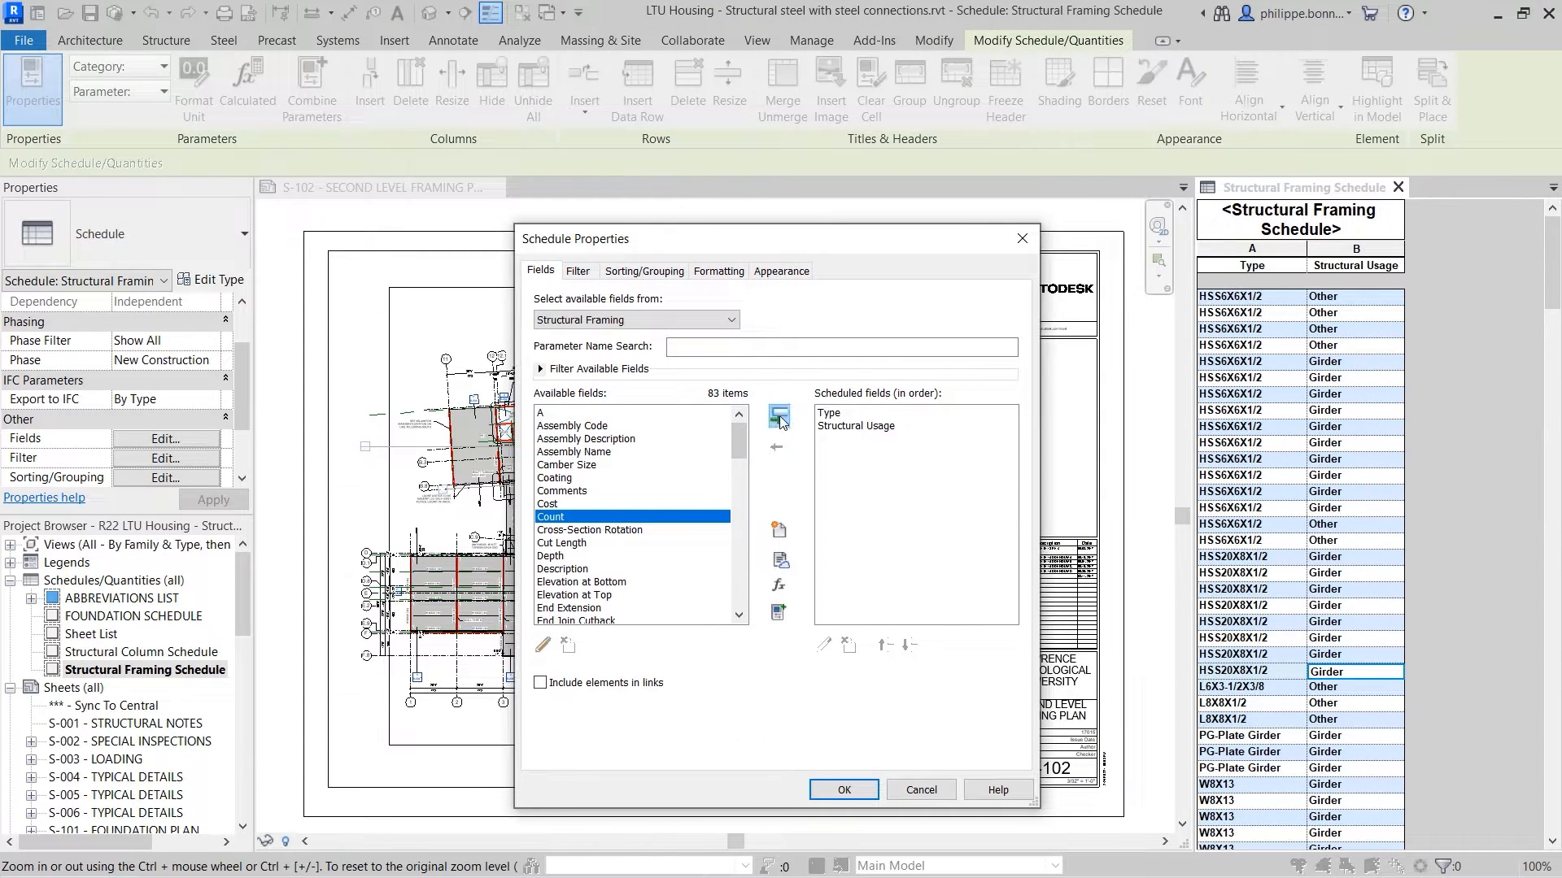
left_click(779, 415)
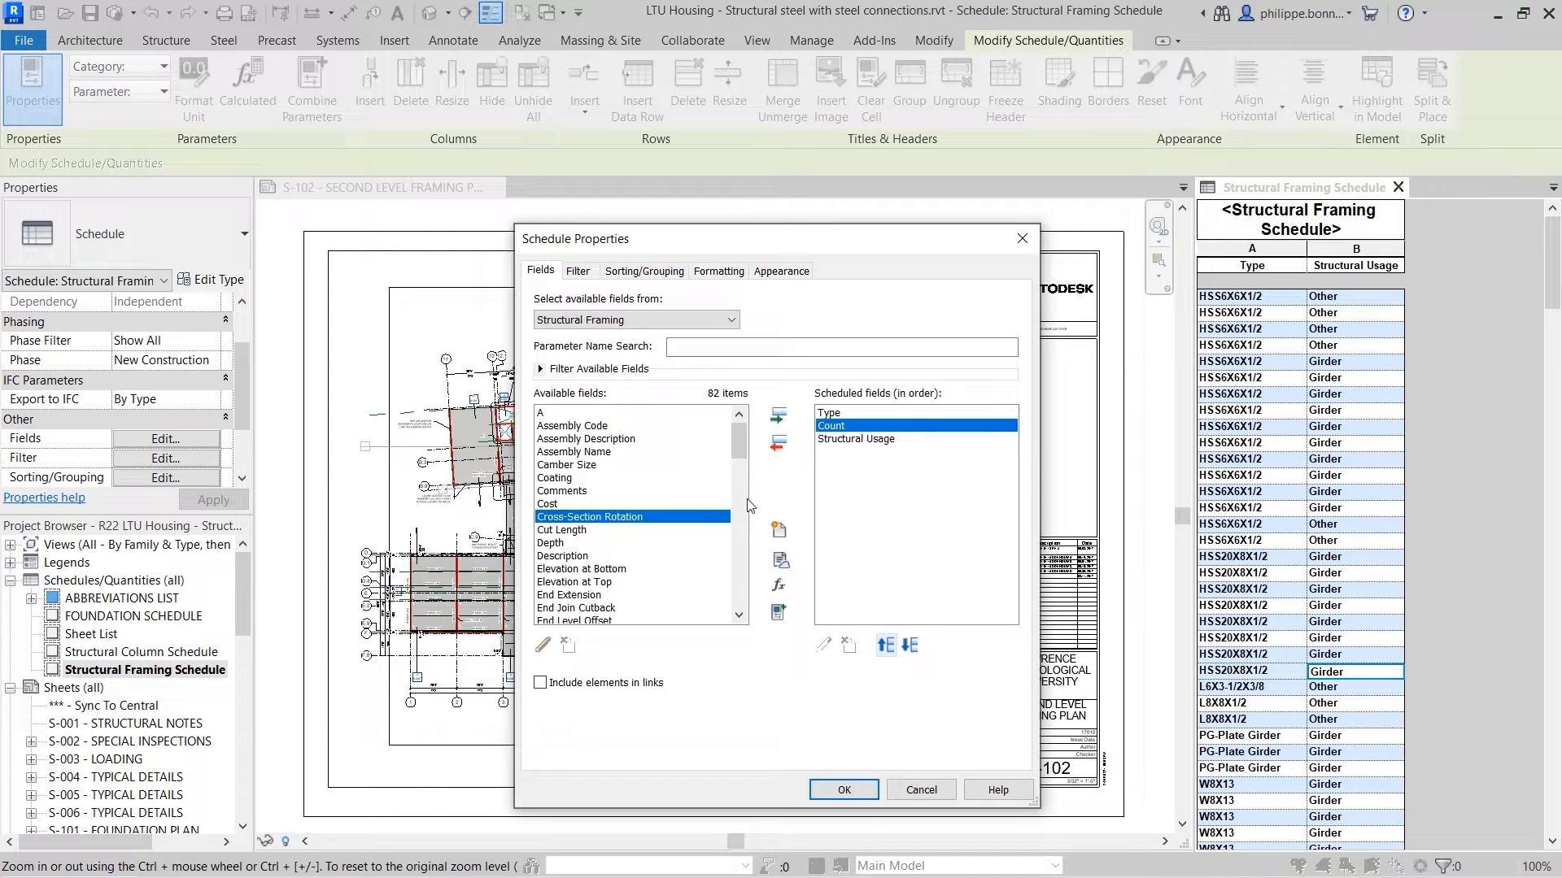
scroll("down", 3)
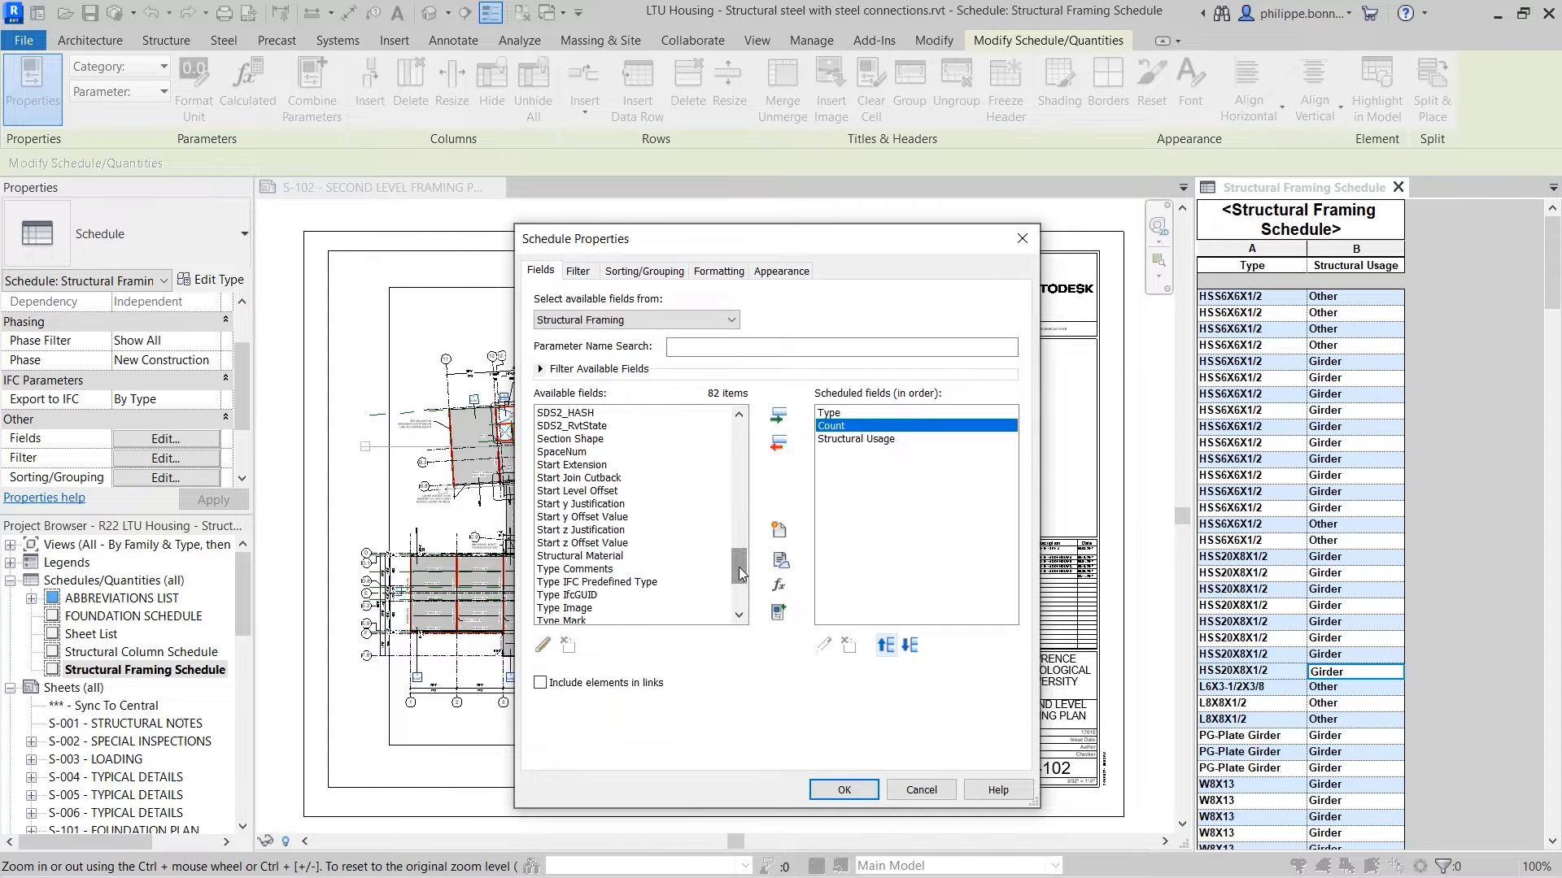
left_click(580, 557)
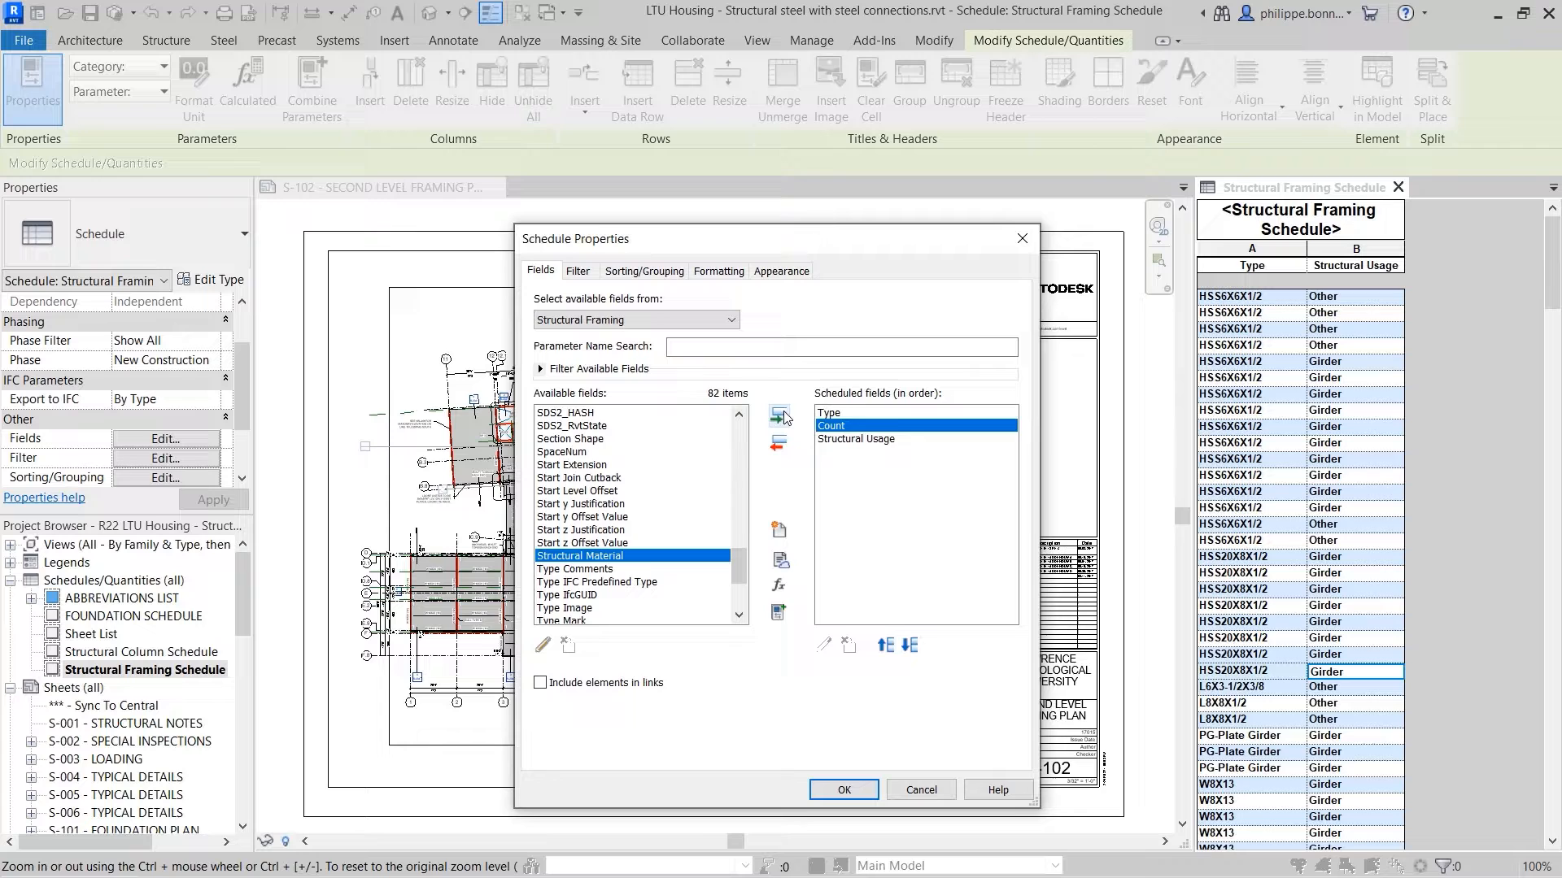
left_click(842, 789)
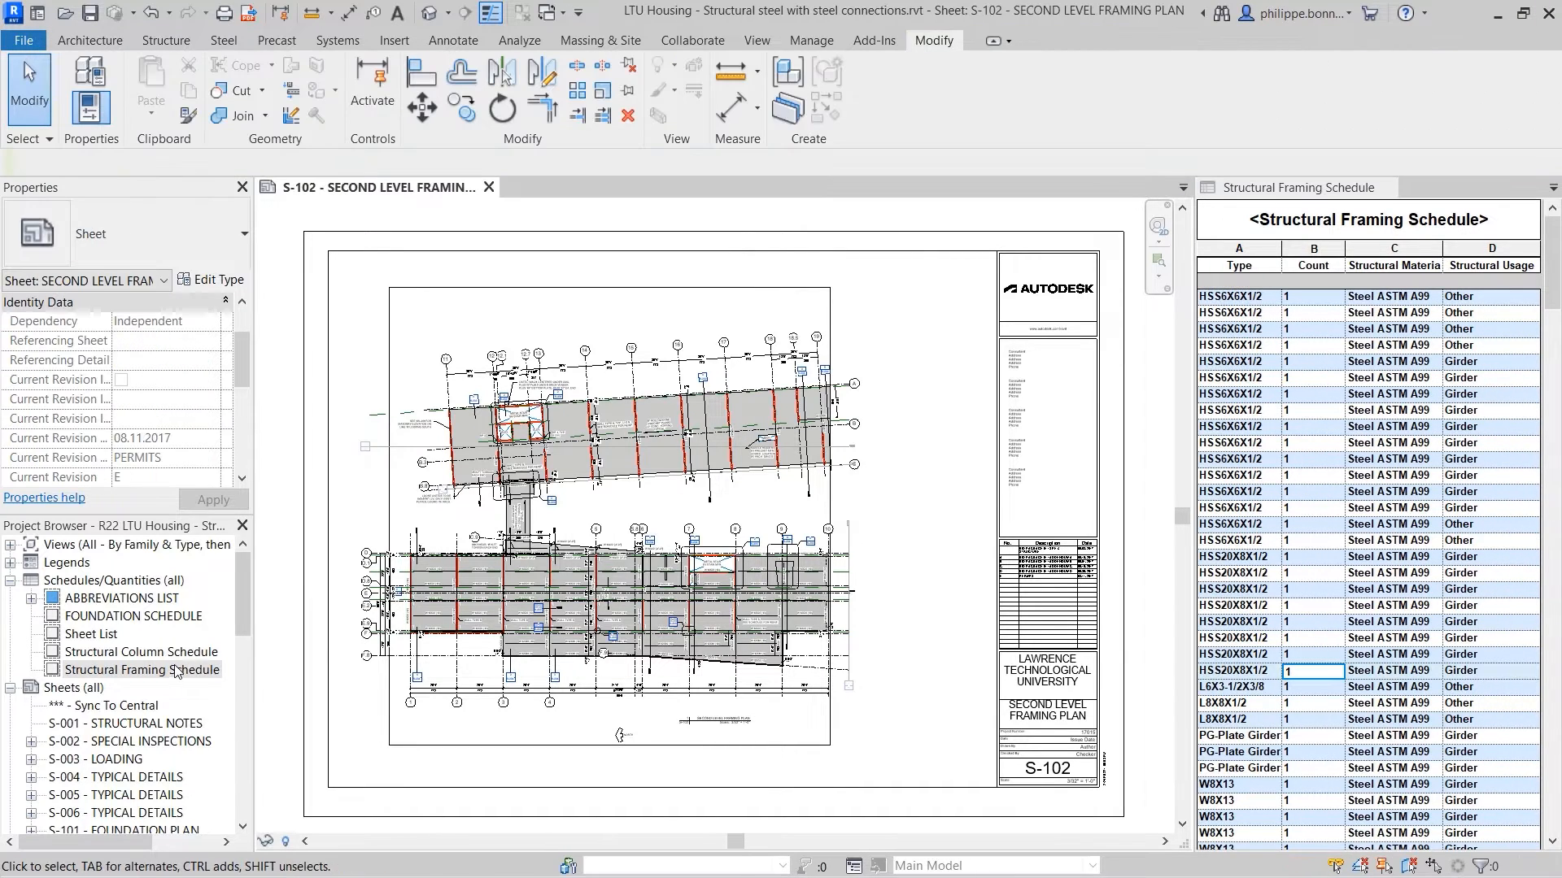
Select the Structural Framing Schedule in the Project Browser to show its properties.
left_click(140, 669)
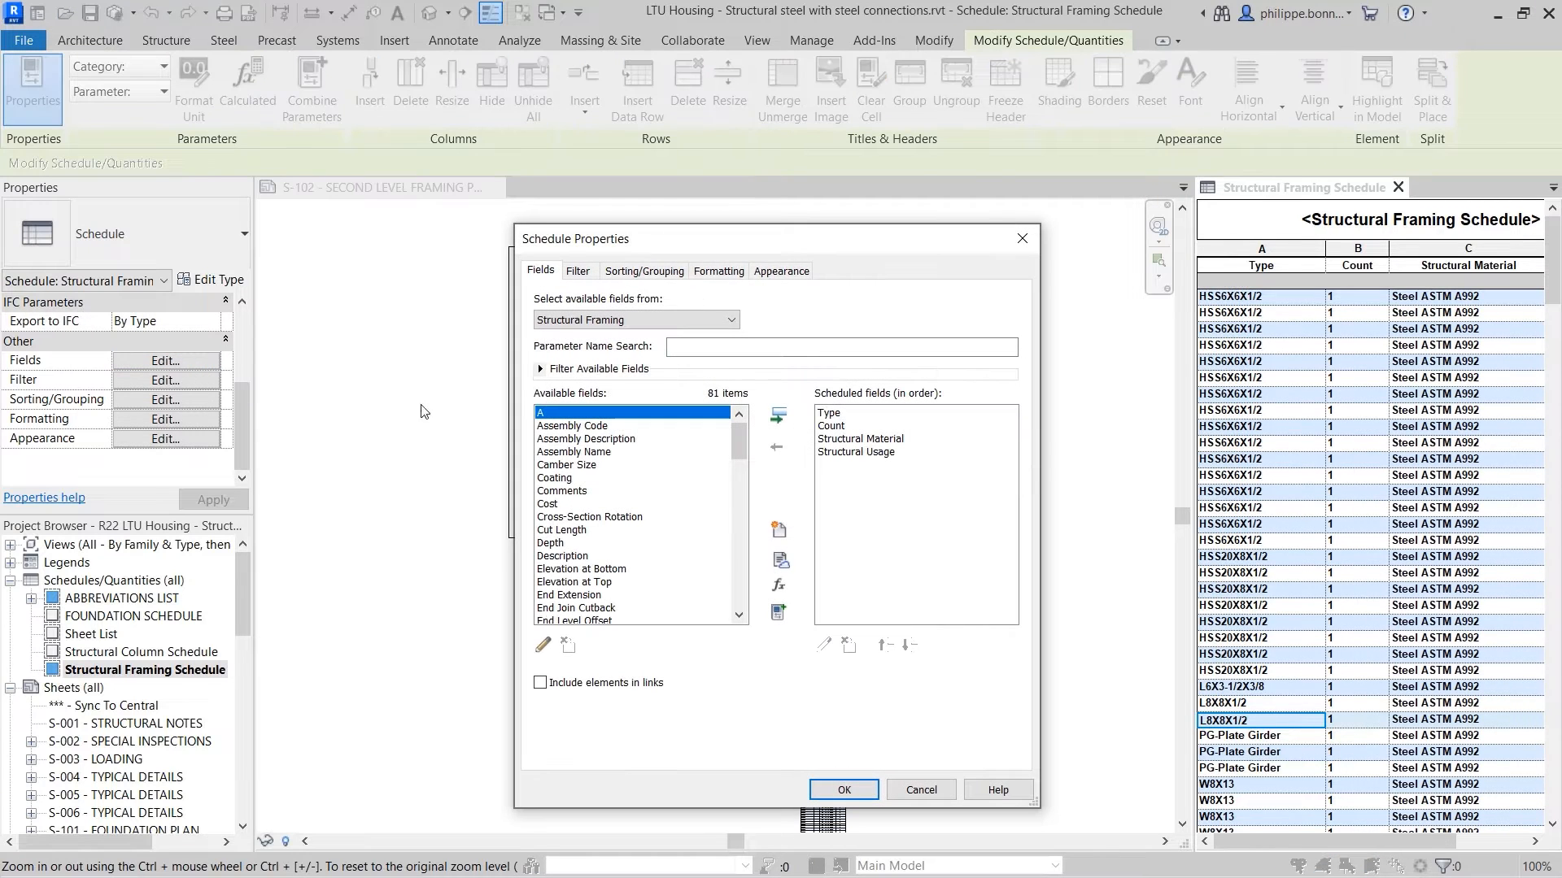
Enable Filter by sheet in the schedule's Filter settings and confirm.
left_click(575, 272)
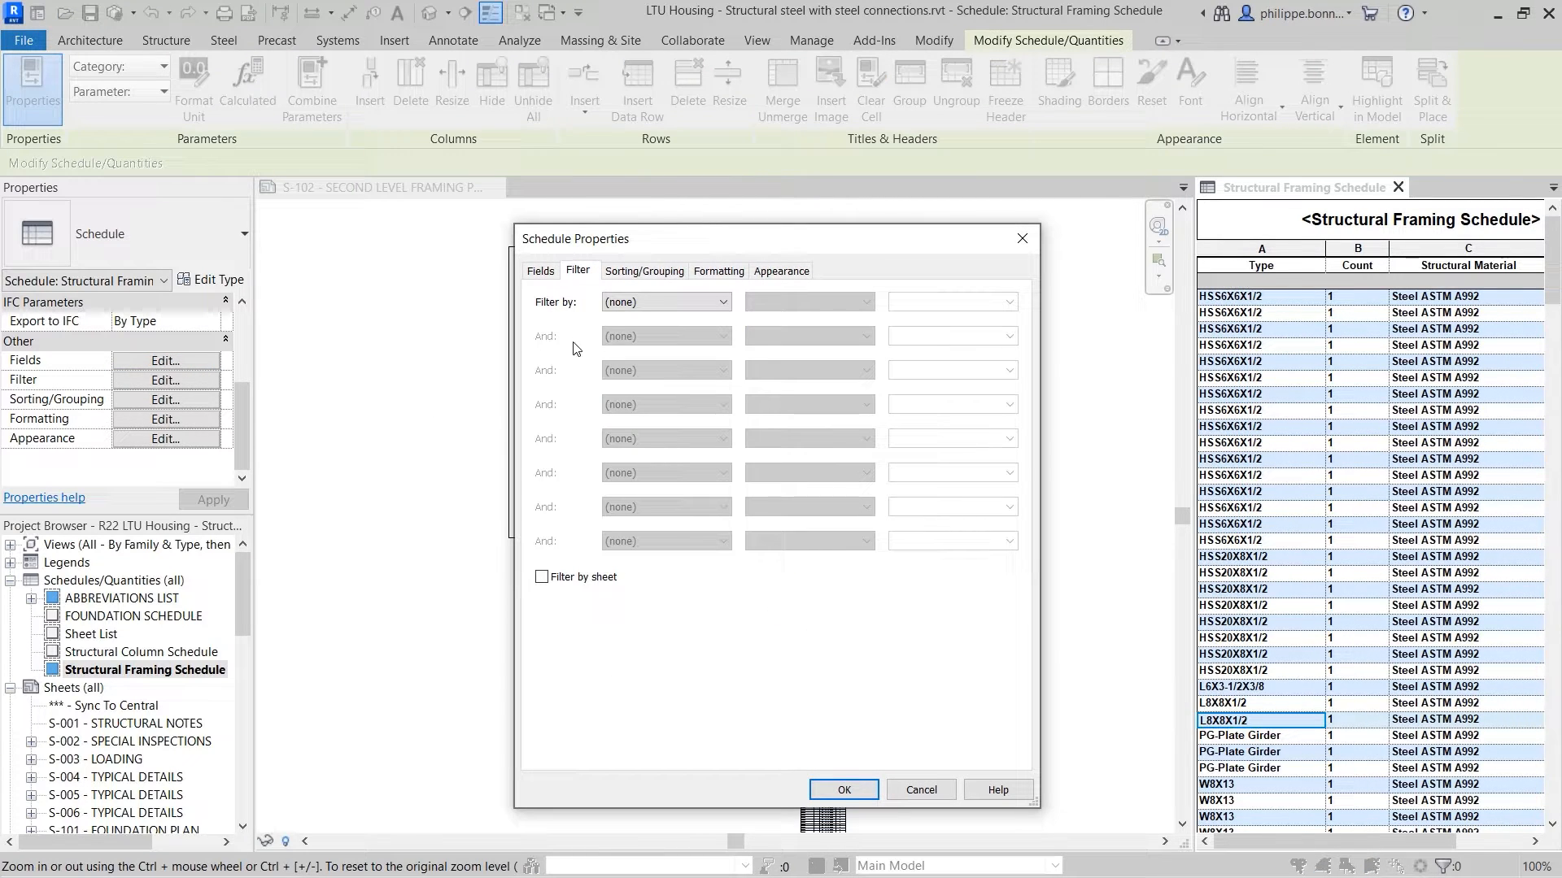
left_click(543, 576)
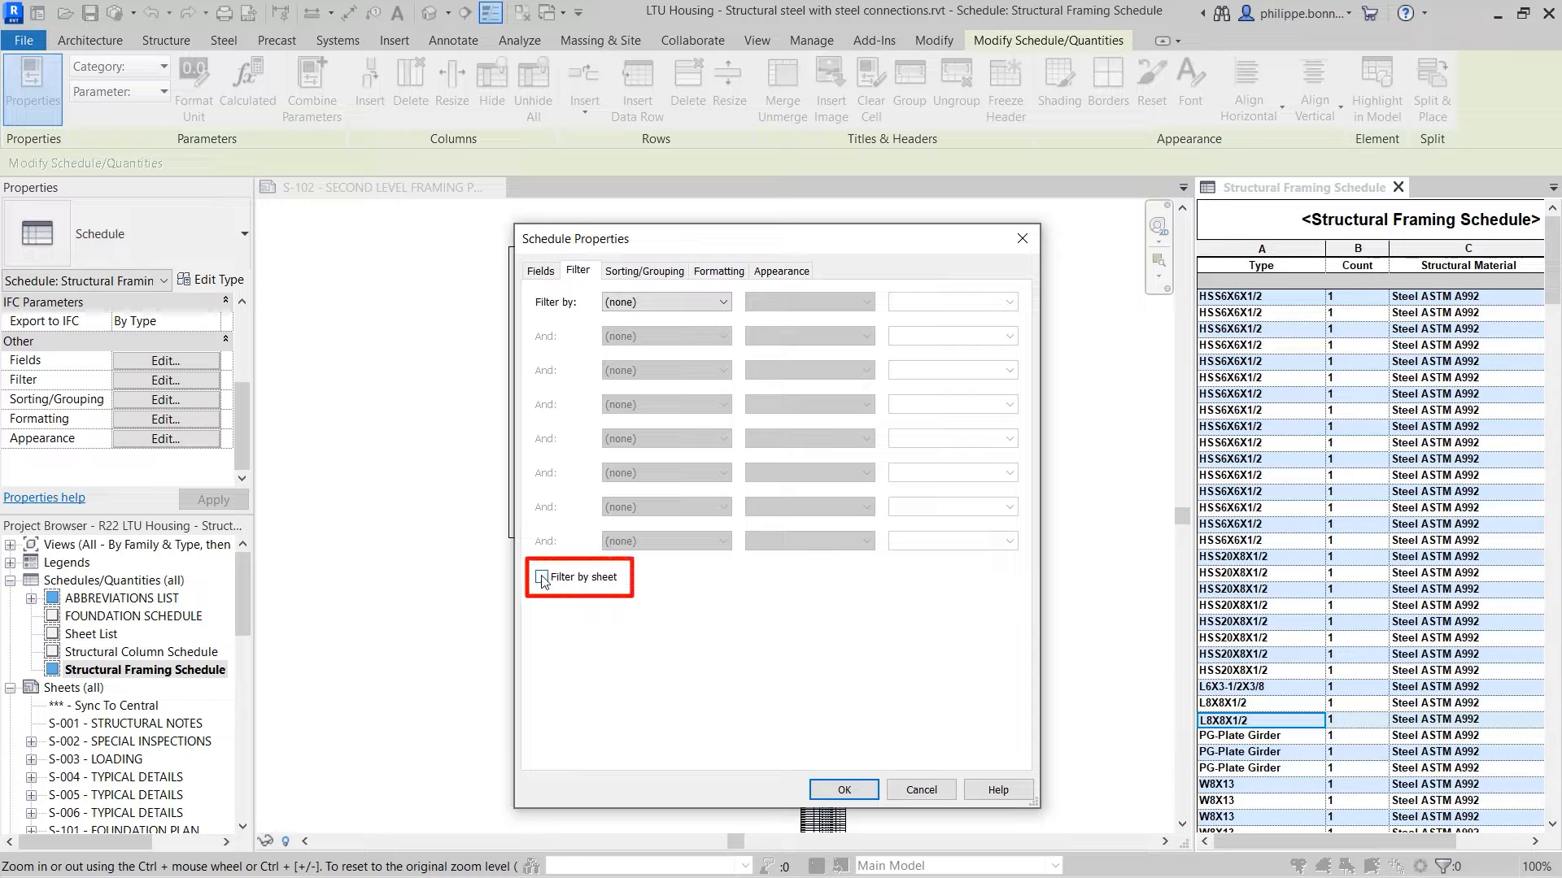
left_click(542, 576)
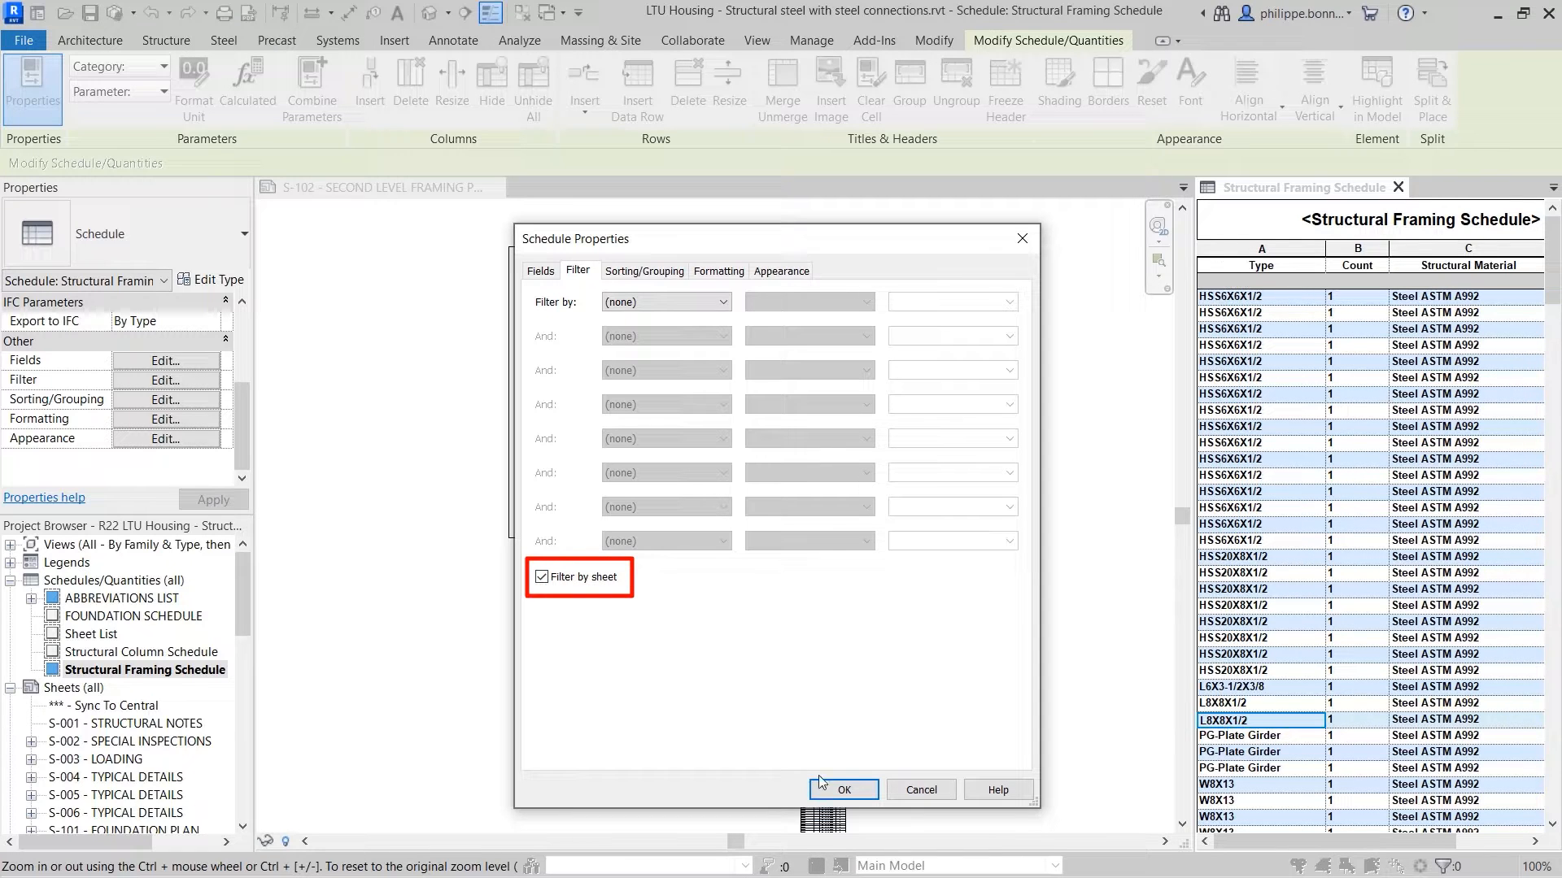
left_click(841, 788)
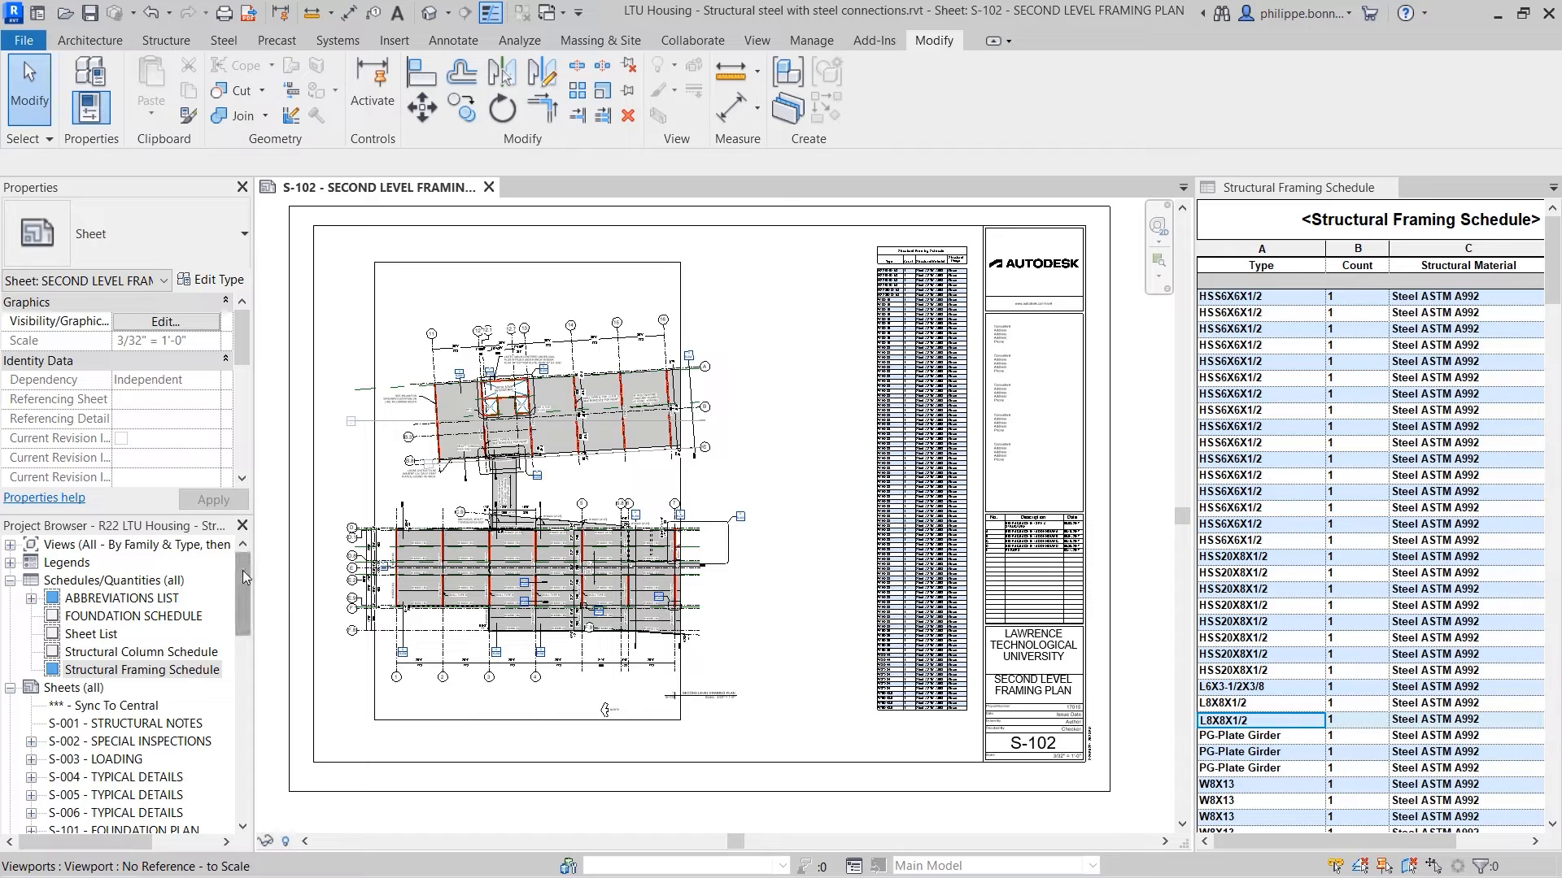
Open sheet S-103 from the Project Browser.
double_click(145, 669)
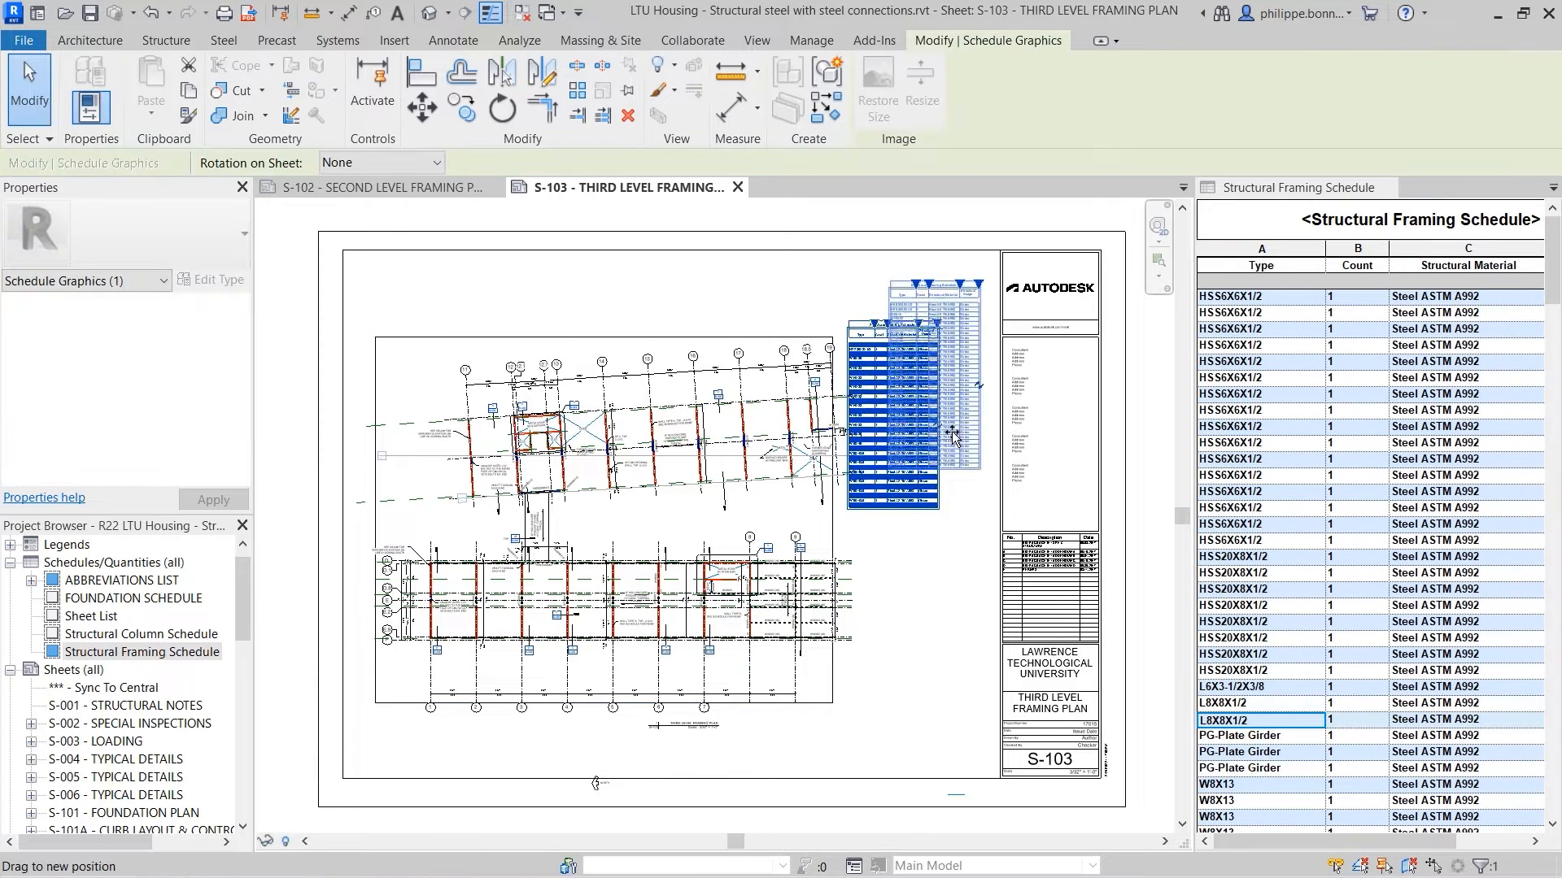
Place the schedule above the right side of the third level plan on S-103.
left_click(926, 582)
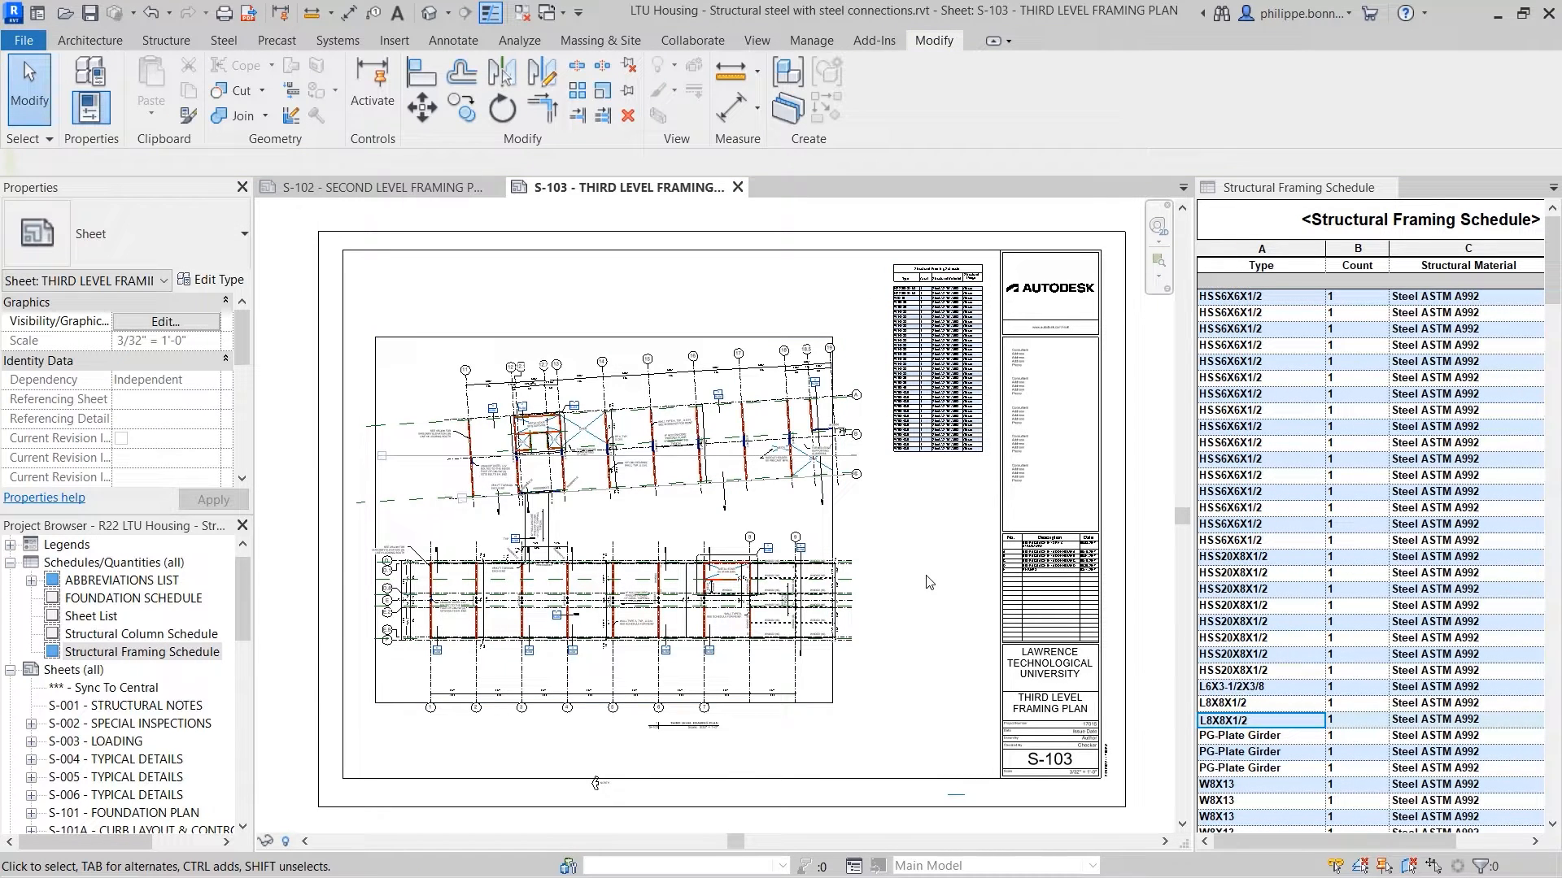